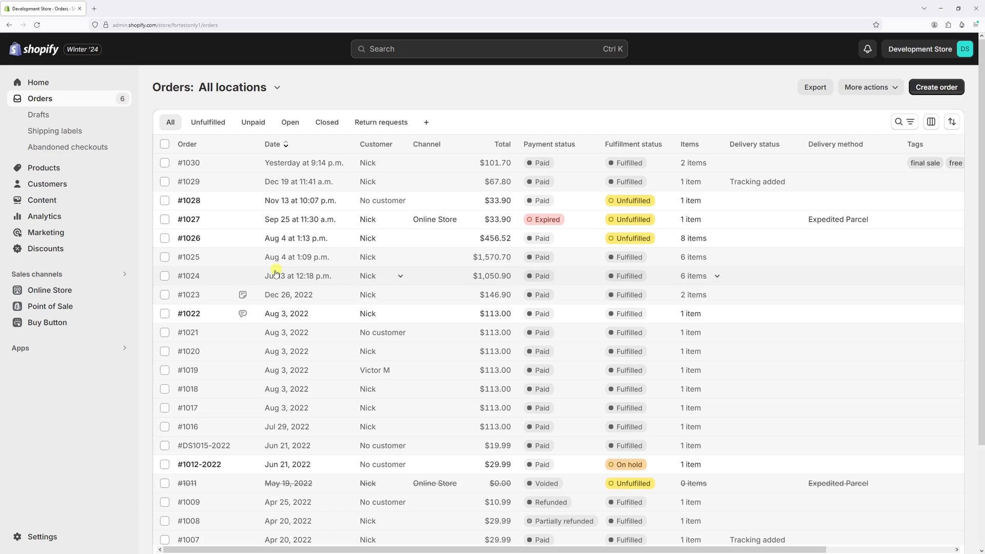
{"action": "mouse_move", "coordinate": [220, 163]}
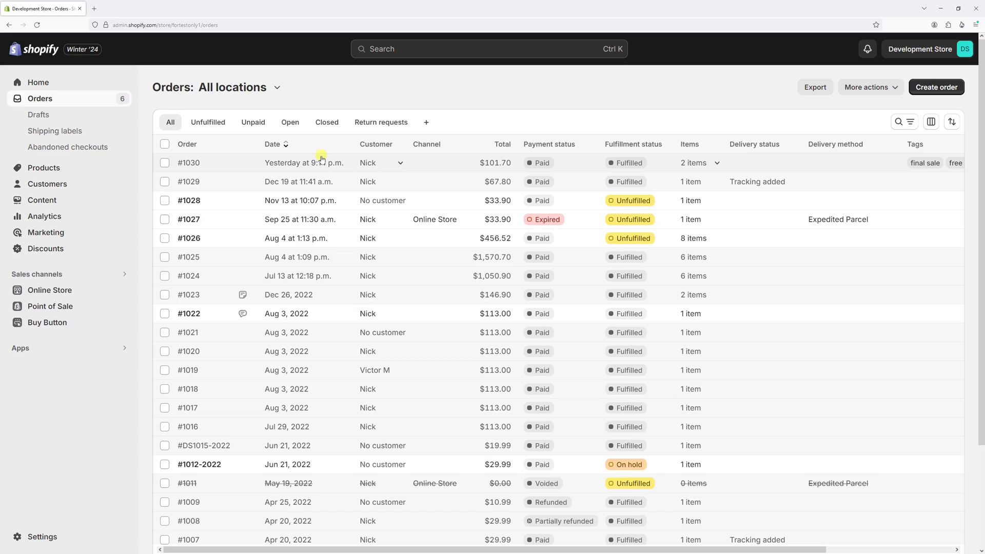
{"action": "mouse_move", "coordinate": [652, 169]}
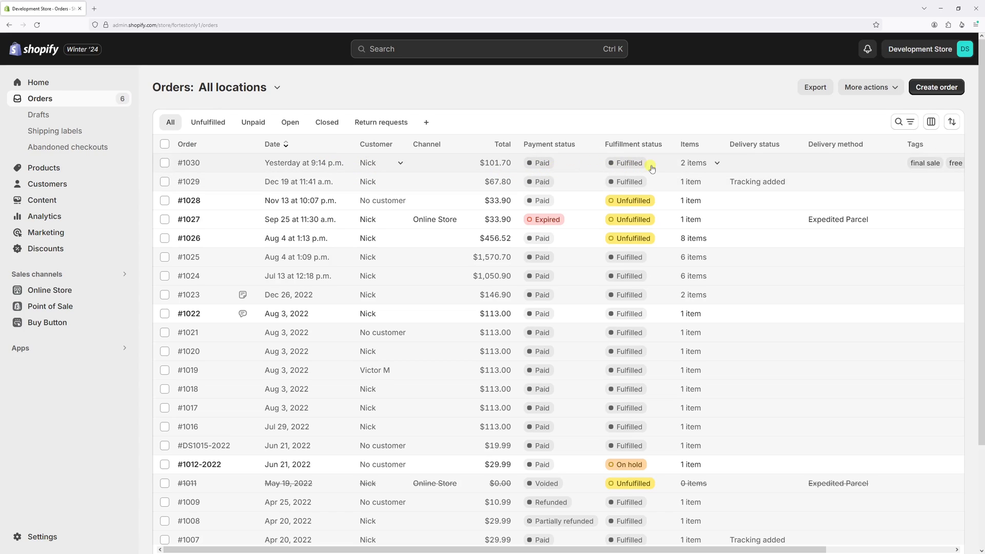
{"action": "mouse_move", "coordinate": [790, 158]}
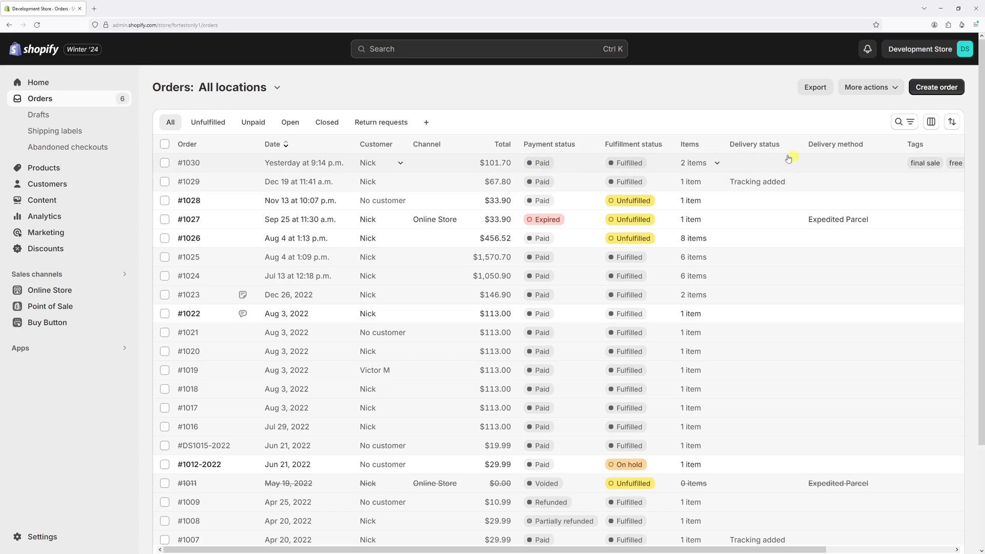
{"action": "mouse_move", "coordinate": [749, 174]}
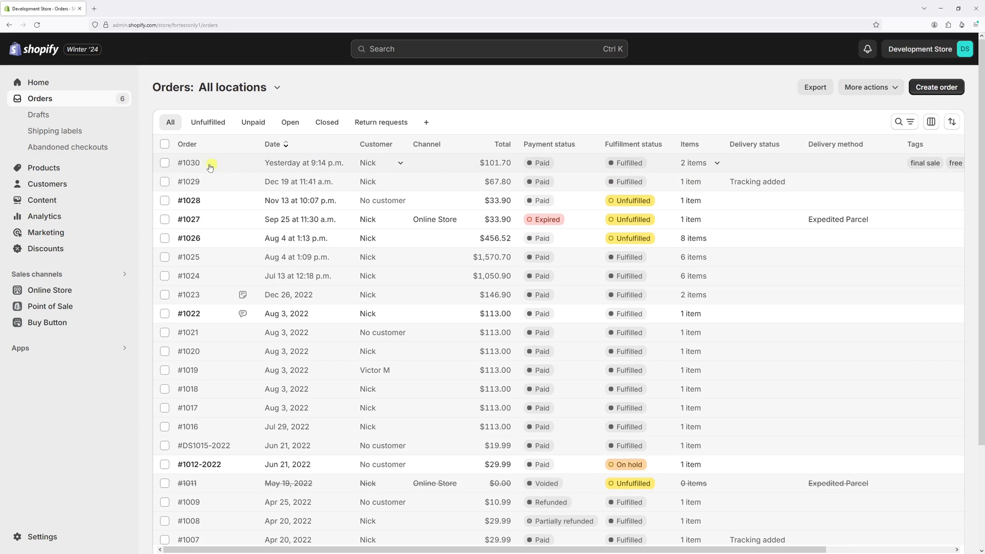
Step: Start adding tracking to the fulfillment of order #1030
{"action": "left_click", "coordinate": [189, 162]}
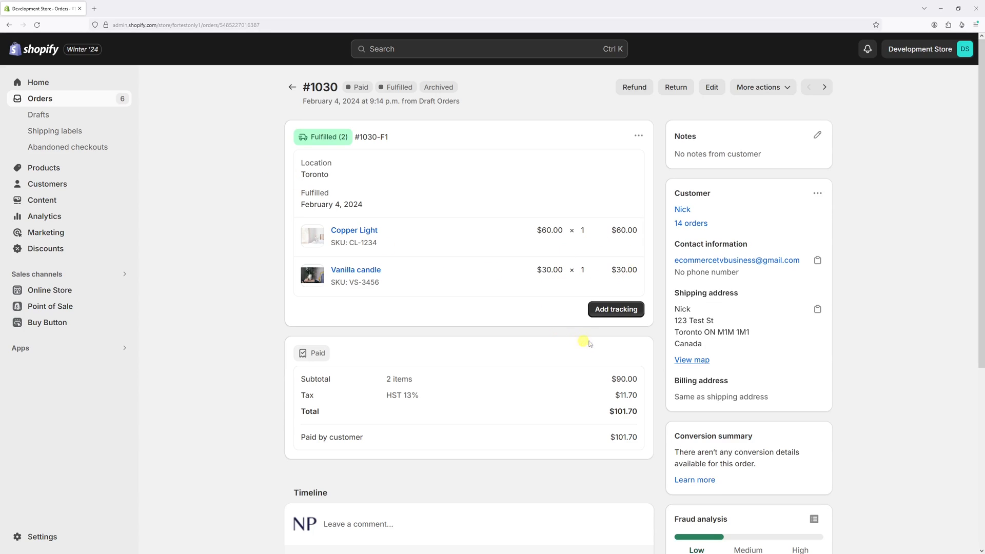
{"action": "left_click", "coordinate": [616, 309]}
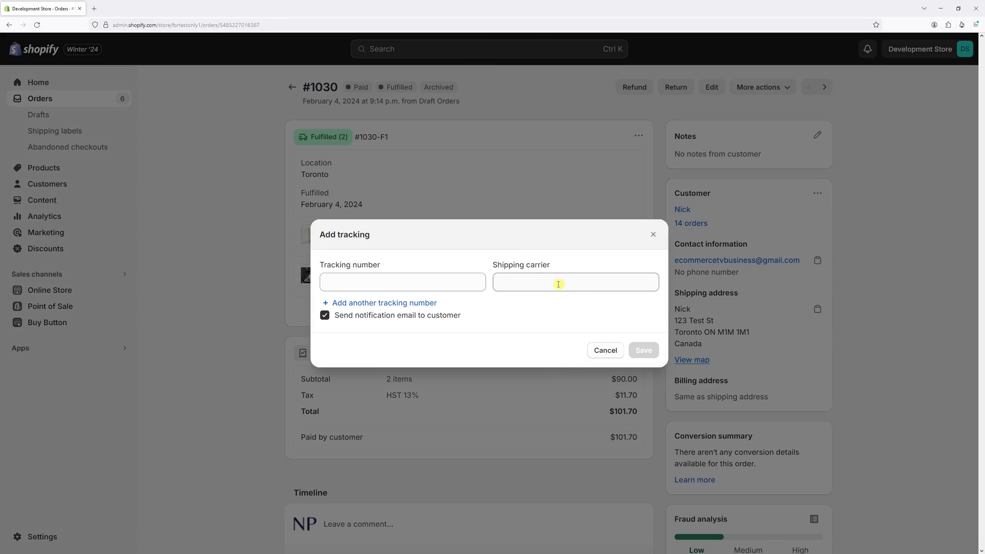
Step: Choose Canada Post from the shipping carrier list by searching 'canada'
{"action": "left_click", "coordinate": [574, 281]}
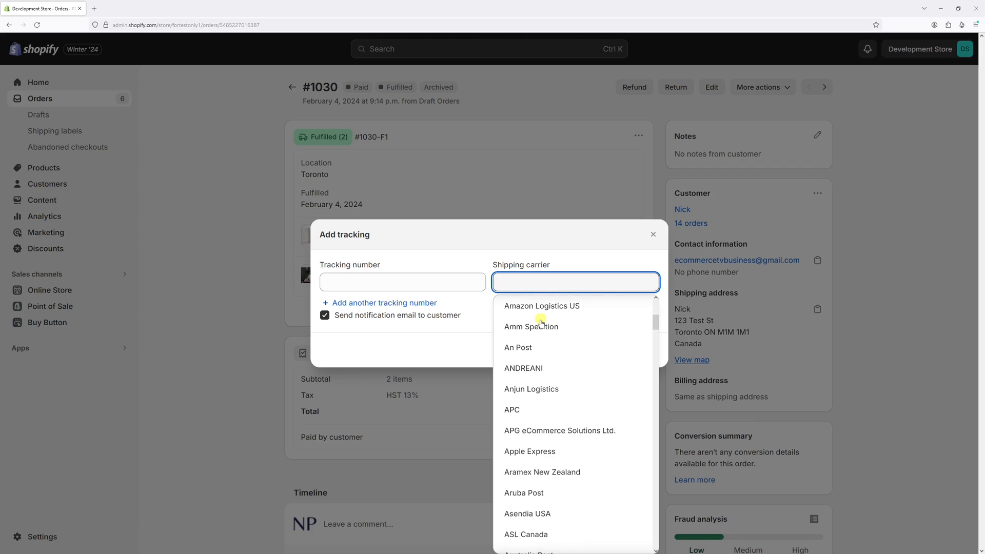
{"action": "scroll", "scroll_direction": "down", "scroll_amount": 3}
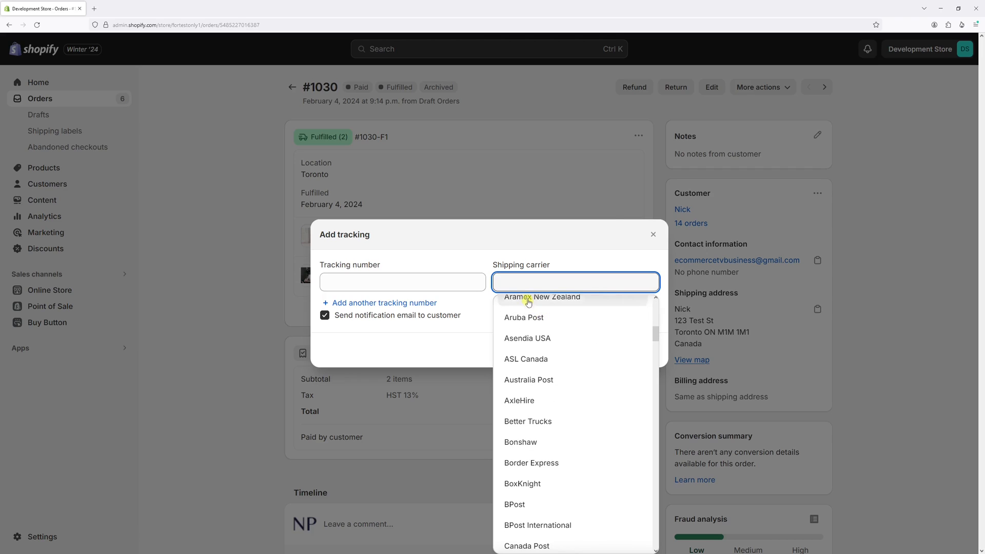
{"action": "type", "text": "canada"}
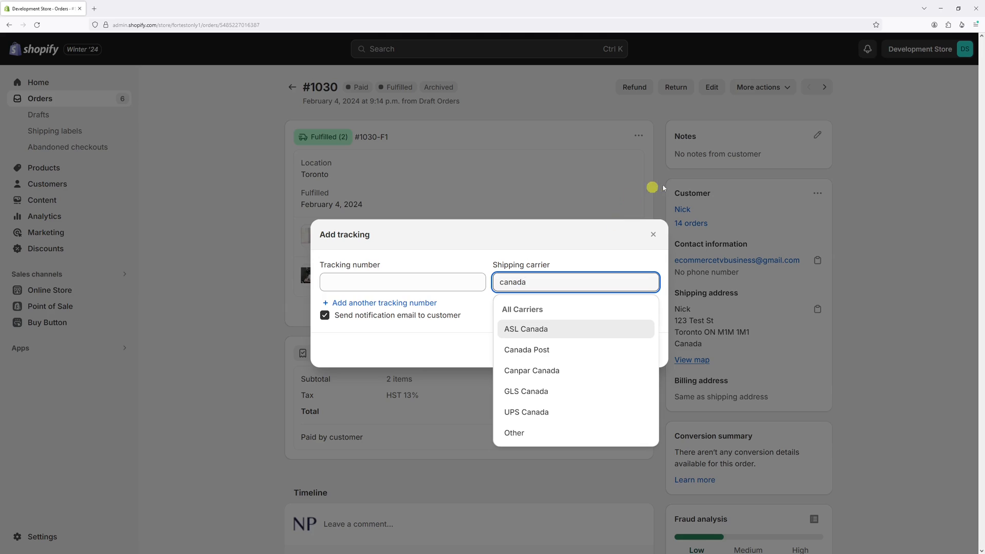
{"action": "left_click", "coordinate": [526, 349]}
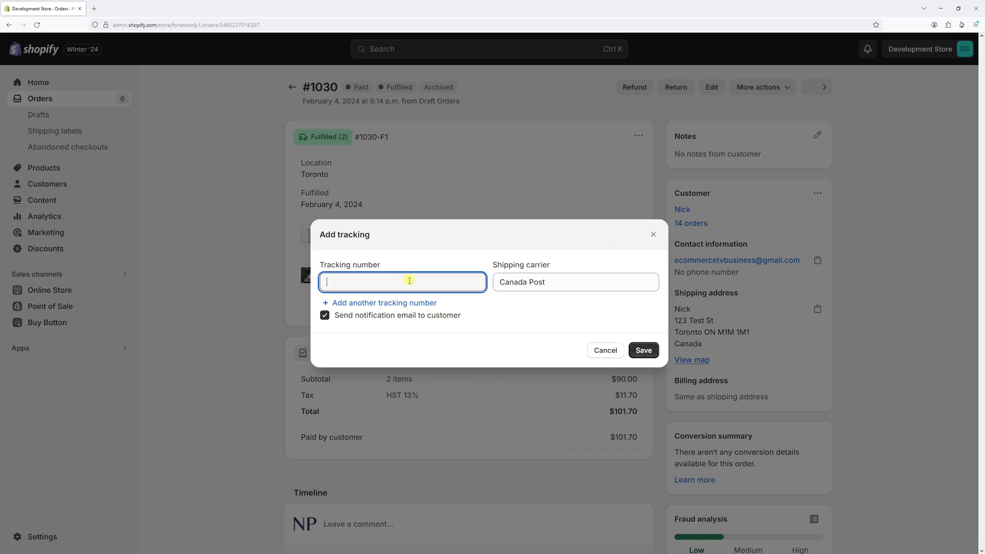
Step: Enter tracking number A-123456789 and add a second, empty tracking entry row
{"action": "type", "text": "A"}
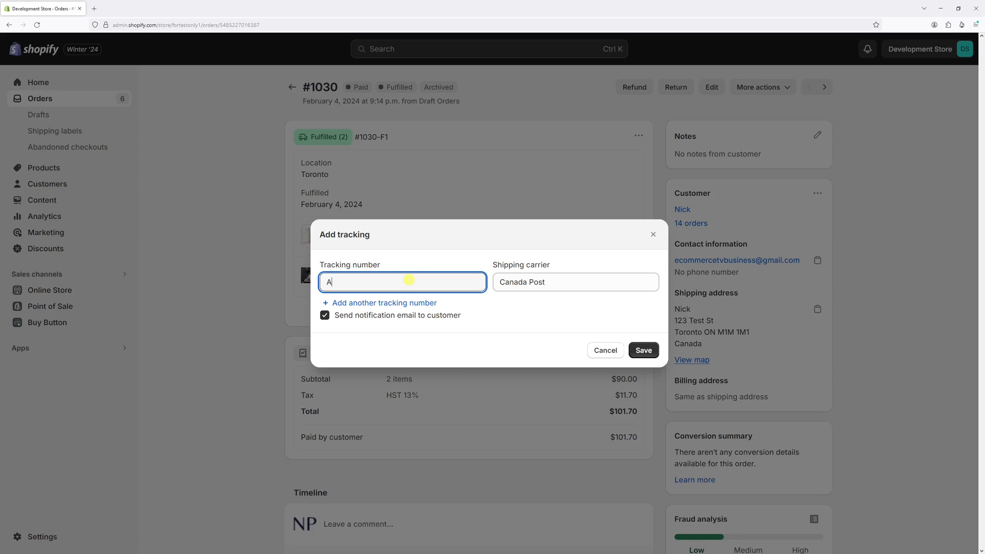
{"action": "type", "text": "-12345678"}
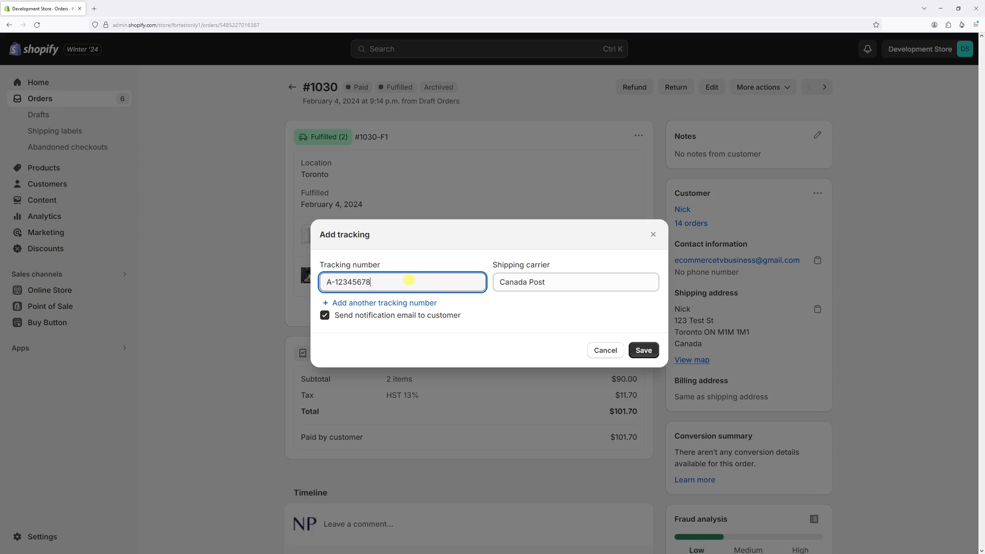
{"action": "type", "text": "9"}
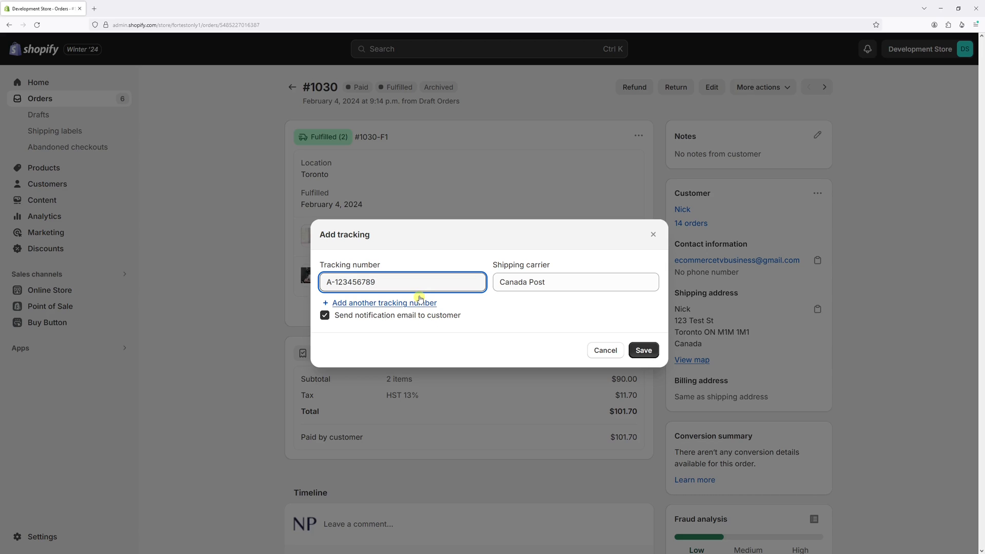
{"action": "left_click", "coordinate": [383, 303]}
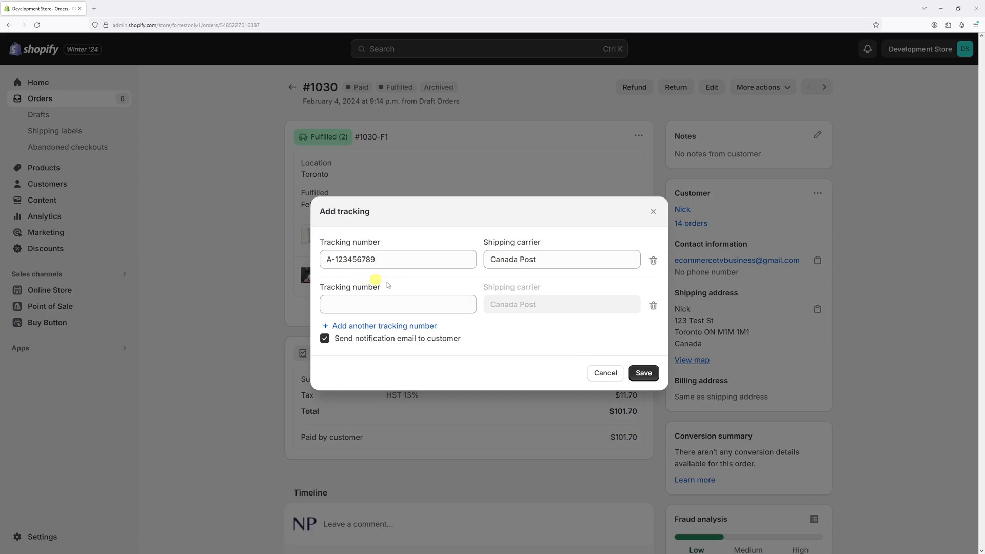
{"action": "mouse_move", "coordinate": [557, 274]}
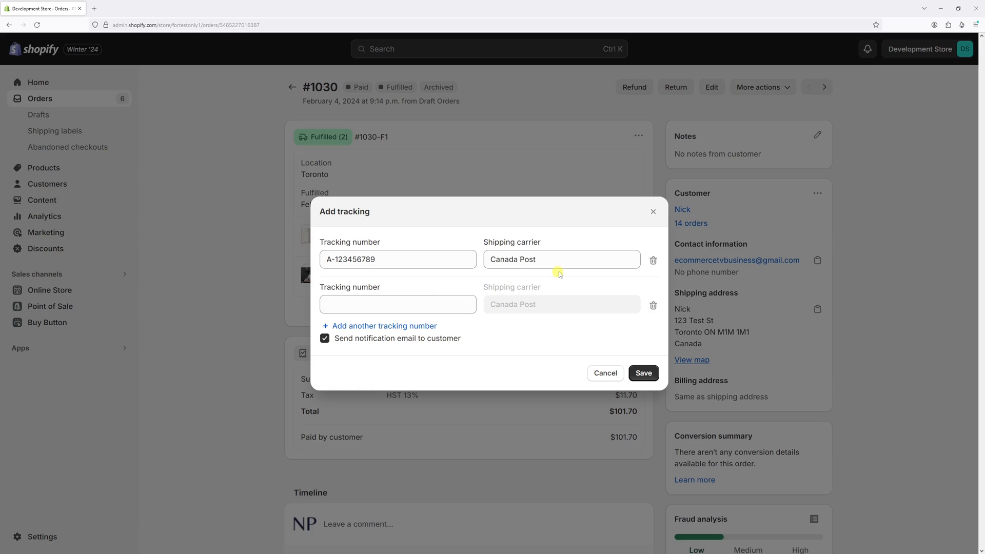
Step: Delete the second, empty tracking row, keeping only A-123456789 with Canada Post
{"action": "left_click", "coordinate": [534, 260]}
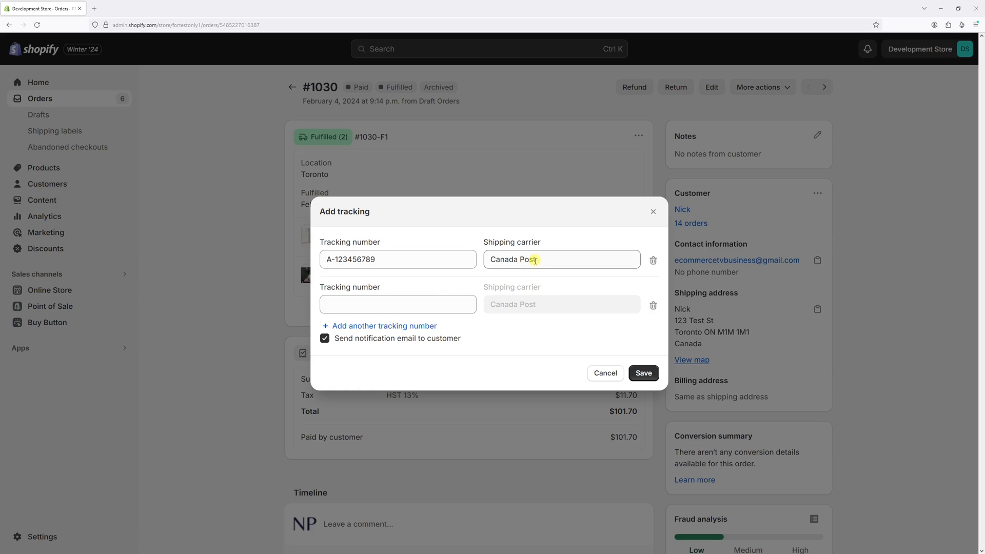
{"action": "mouse_move", "coordinate": [524, 304]}
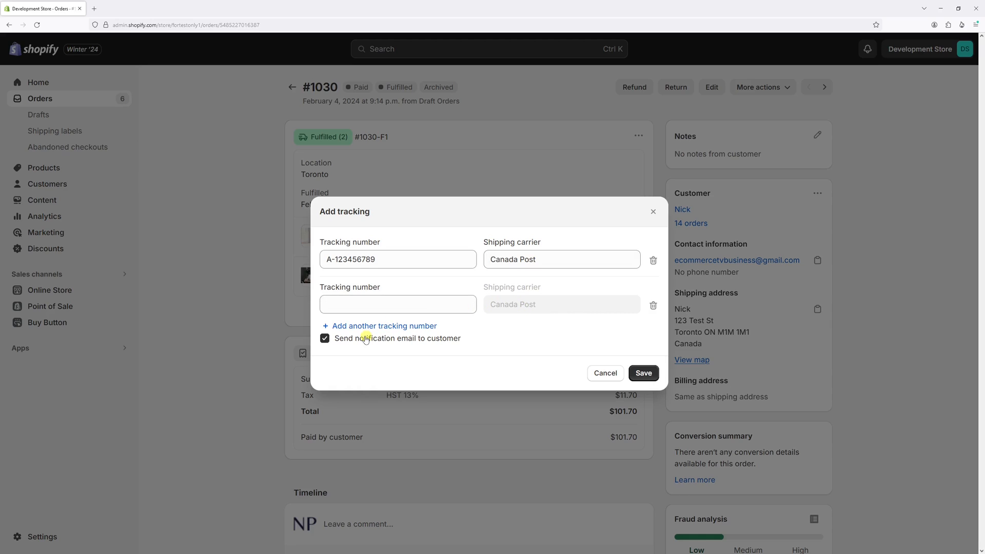
{"action": "left_click", "coordinate": [652, 305]}
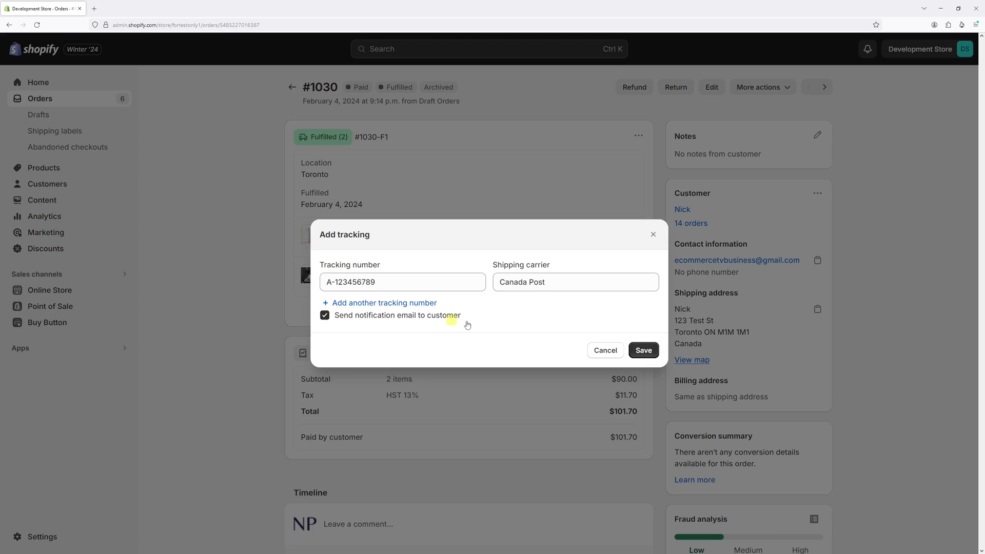
Step: Save so the fulfillment shows Canada Post tracking number A-123456789
{"action": "left_click", "coordinate": [643, 350]}
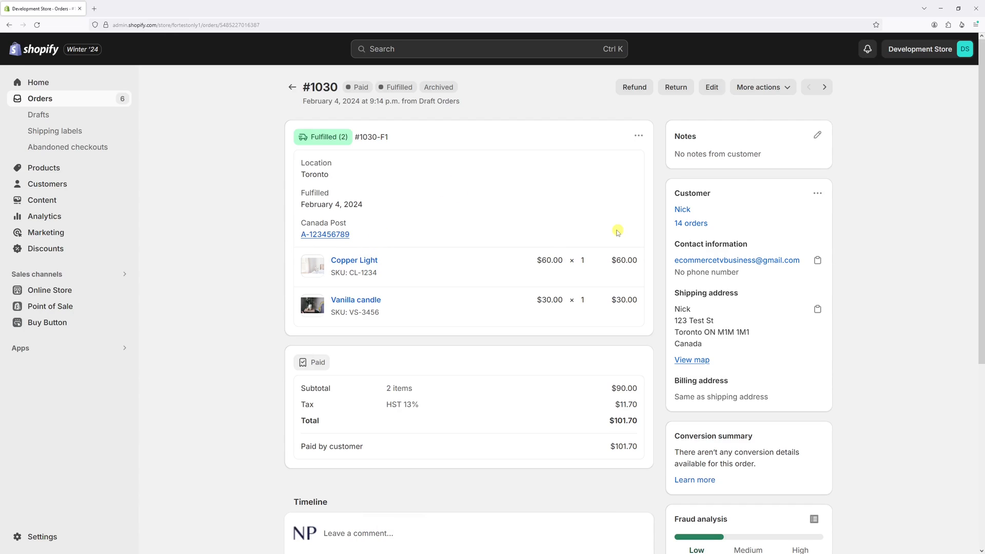
{"action": "mouse_move", "coordinate": [543, 198]}
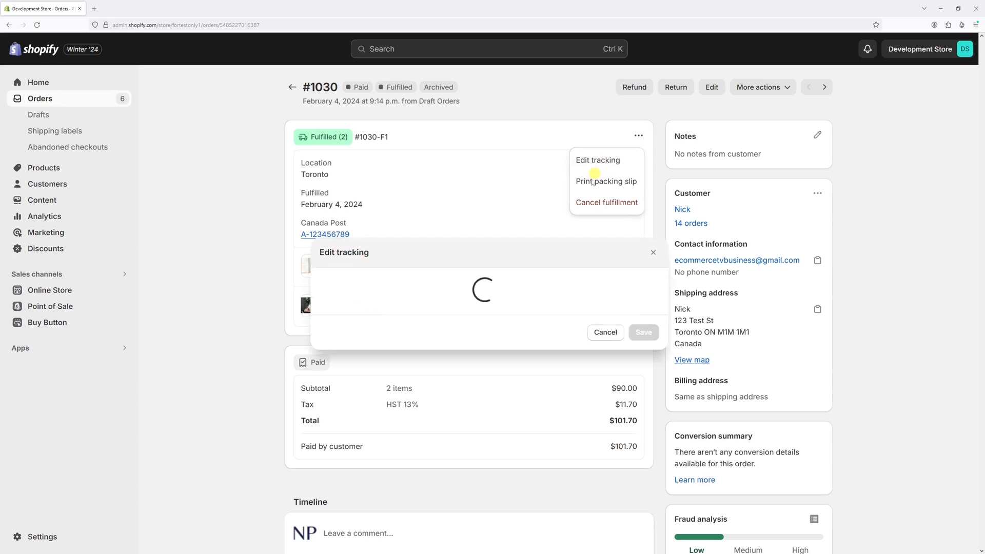
Step: Edit the tracking, set carrier to Other and focus the empty tracking URL field
{"action": "left_click", "coordinate": [574, 282]}
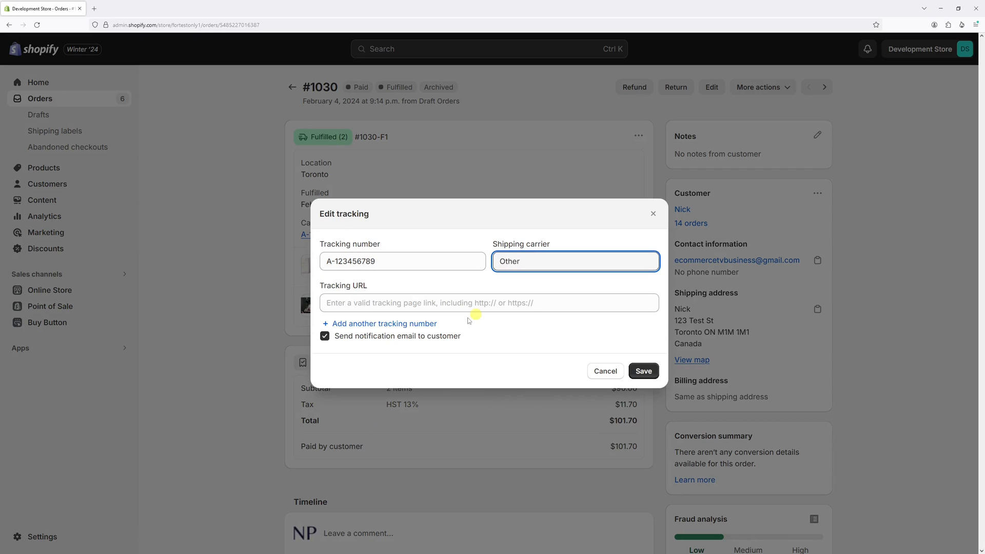
{"action": "left_click", "coordinate": [402, 260]}
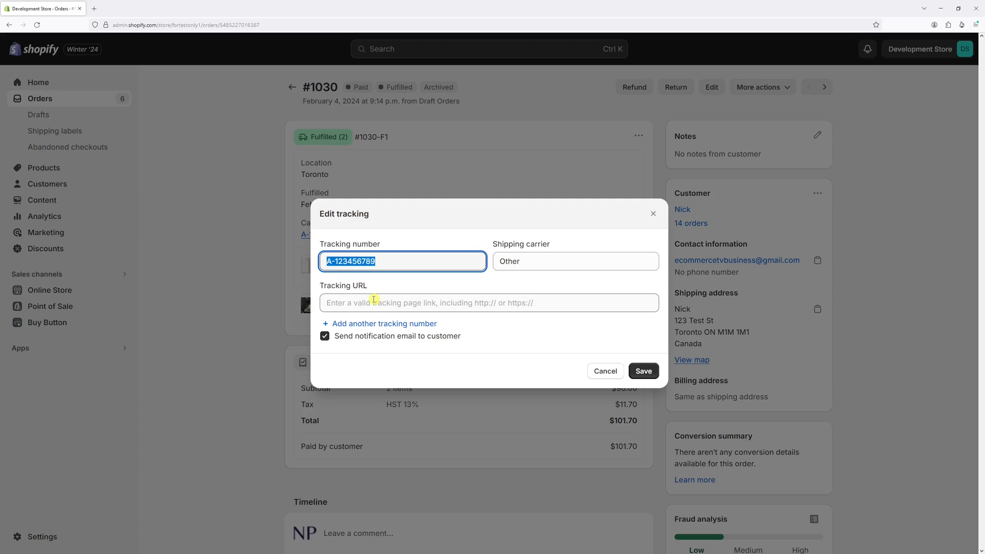
{"action": "left_click", "coordinate": [489, 302]}
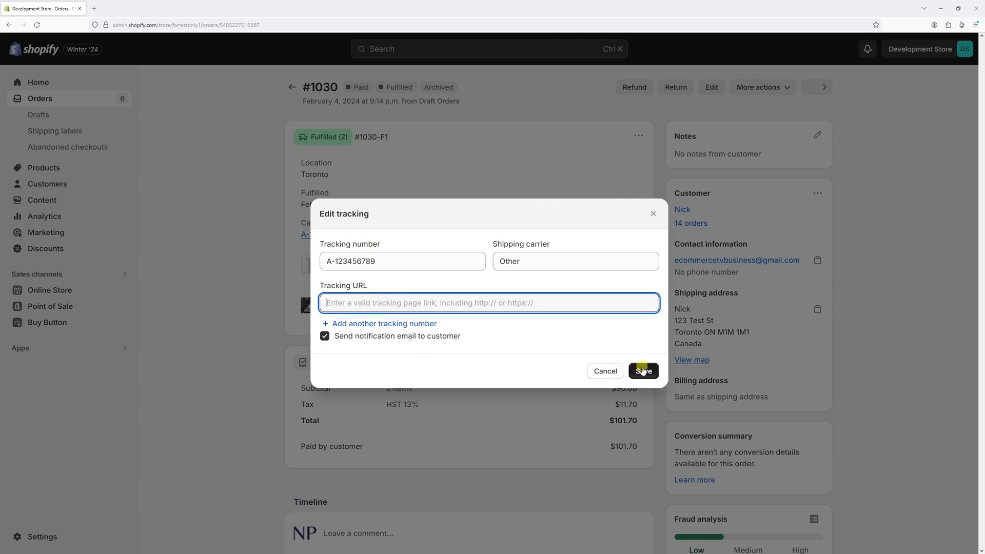
{"action": "mouse_move", "coordinate": [730, 324]}
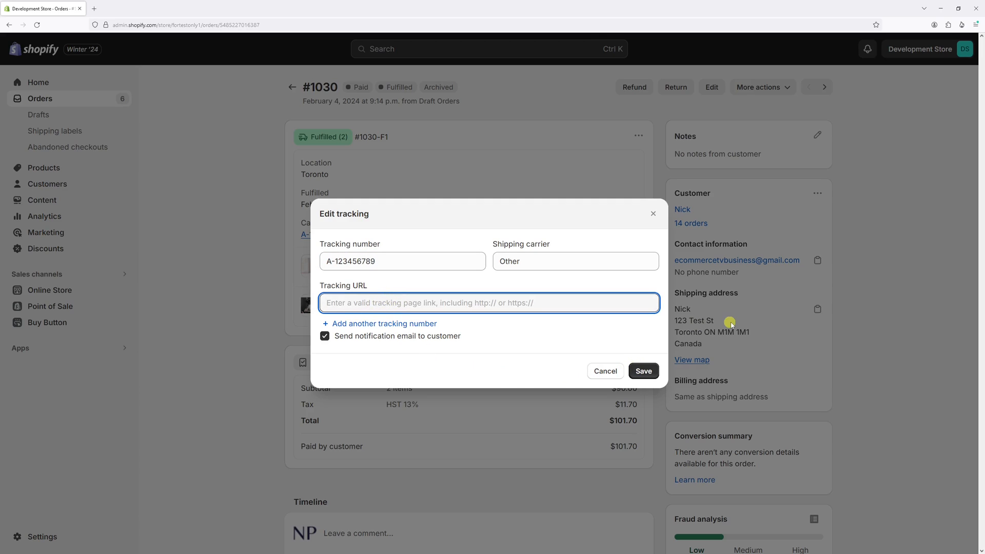